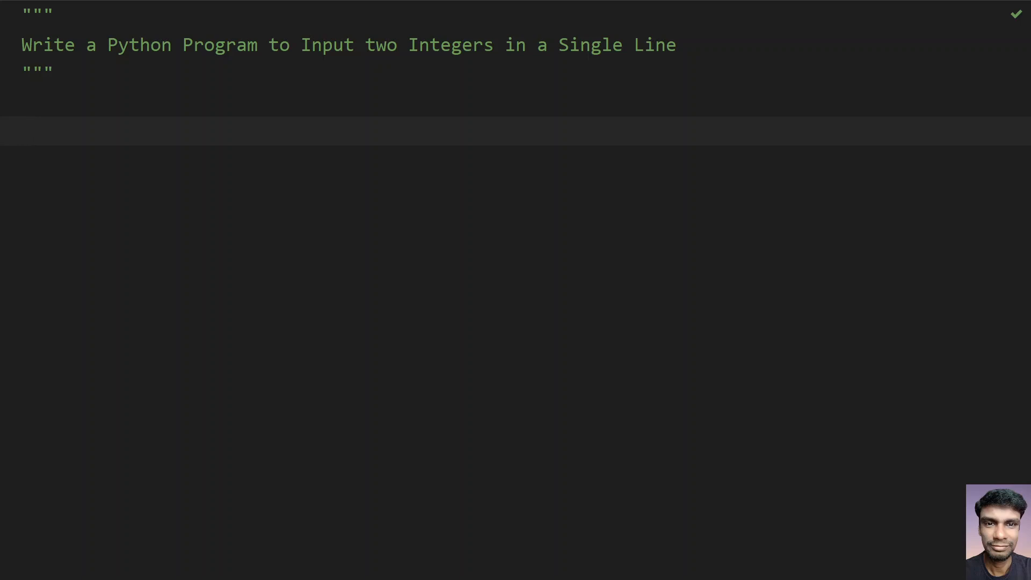
Step: Try typing an input() call, then undo it
type("input")
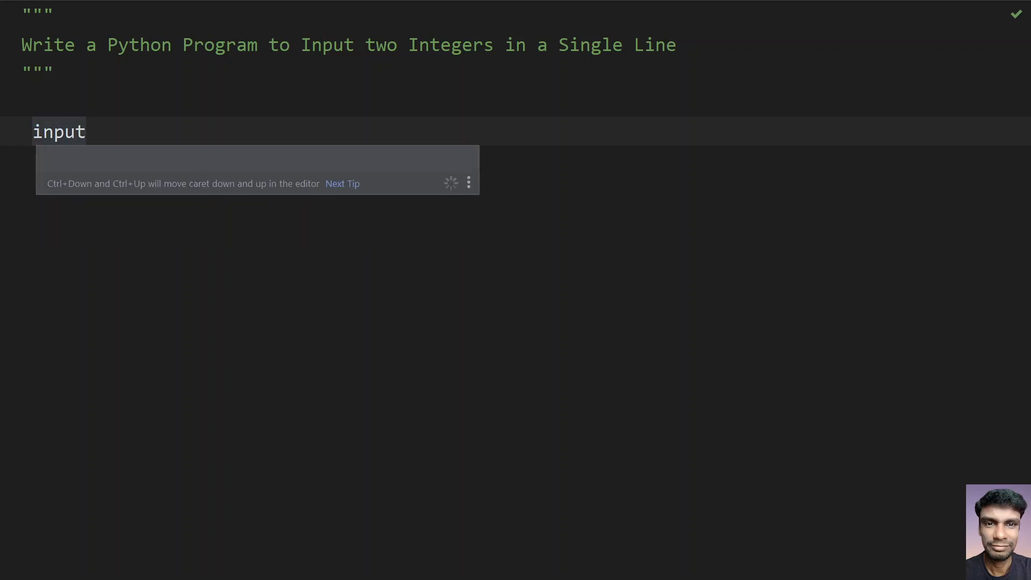
type("()")
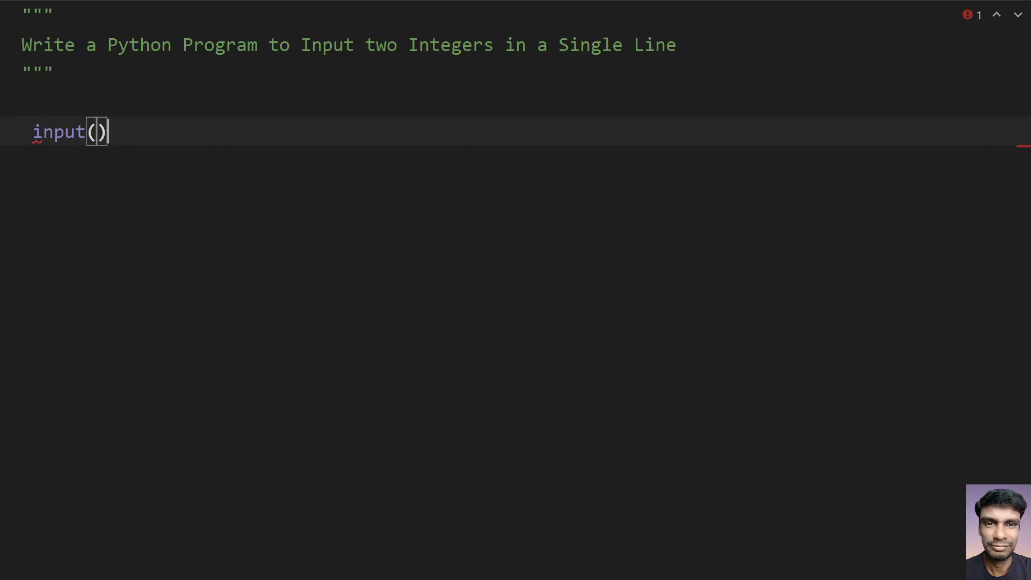
key("Ctrl+z")
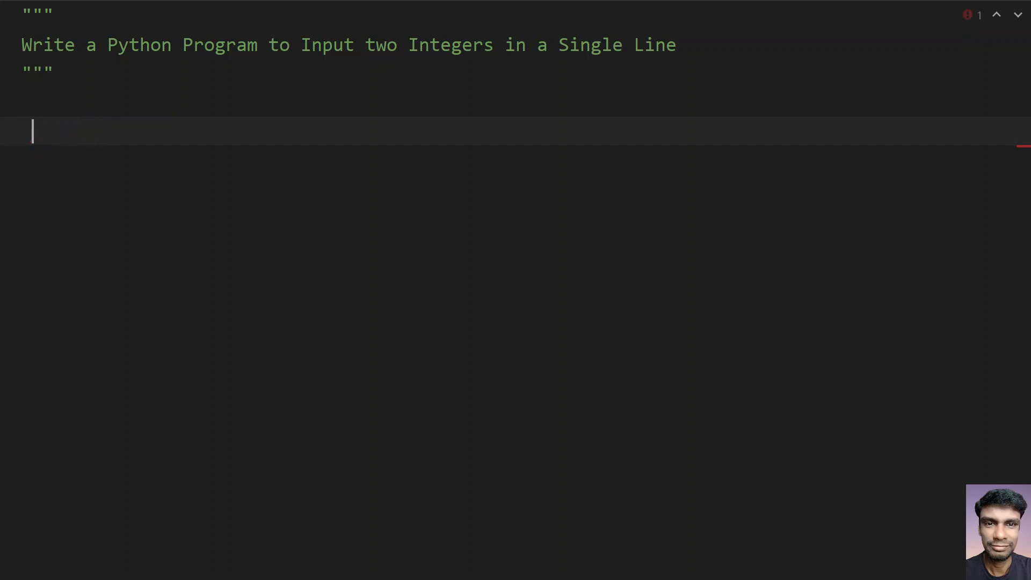
Step: Type the line x, y = input("Enter x and y values : ").split()
type("x")
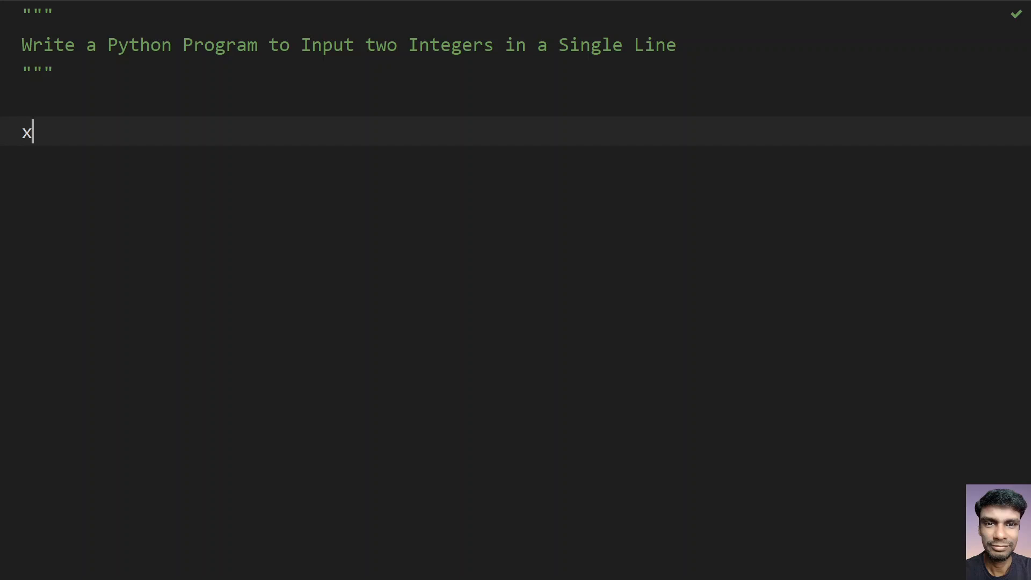
type(", y =")
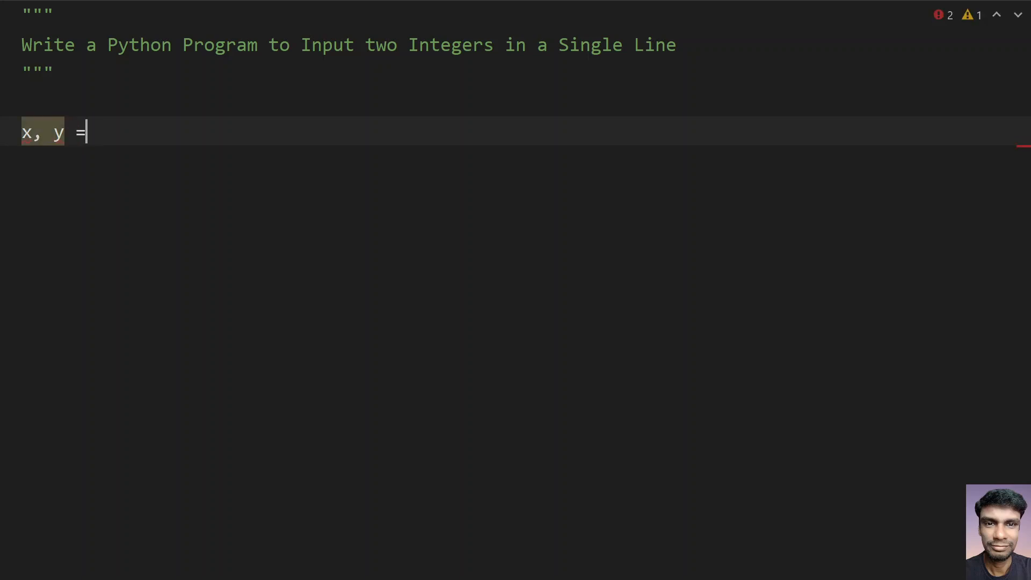
type("\" \"")
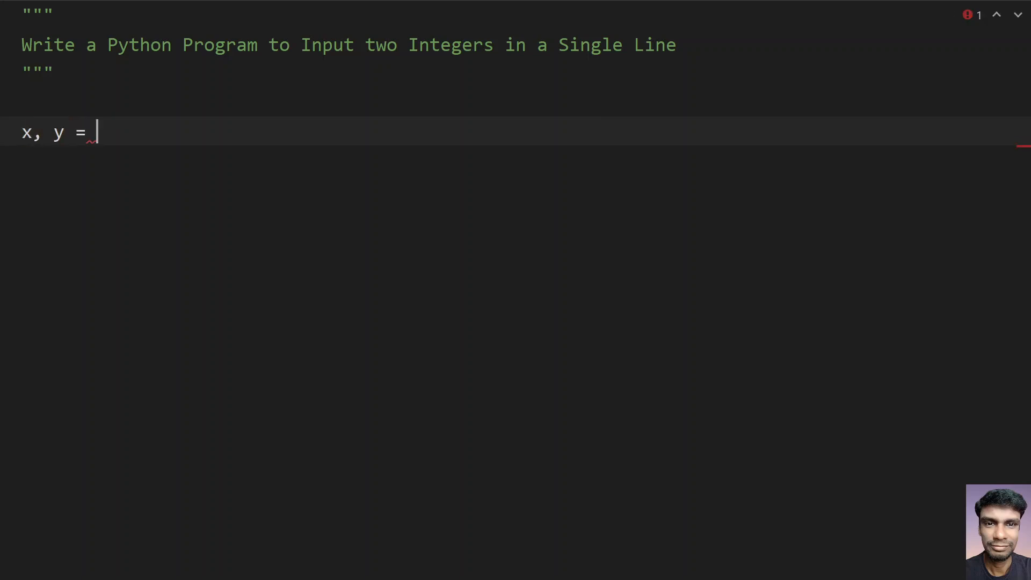
type("input")
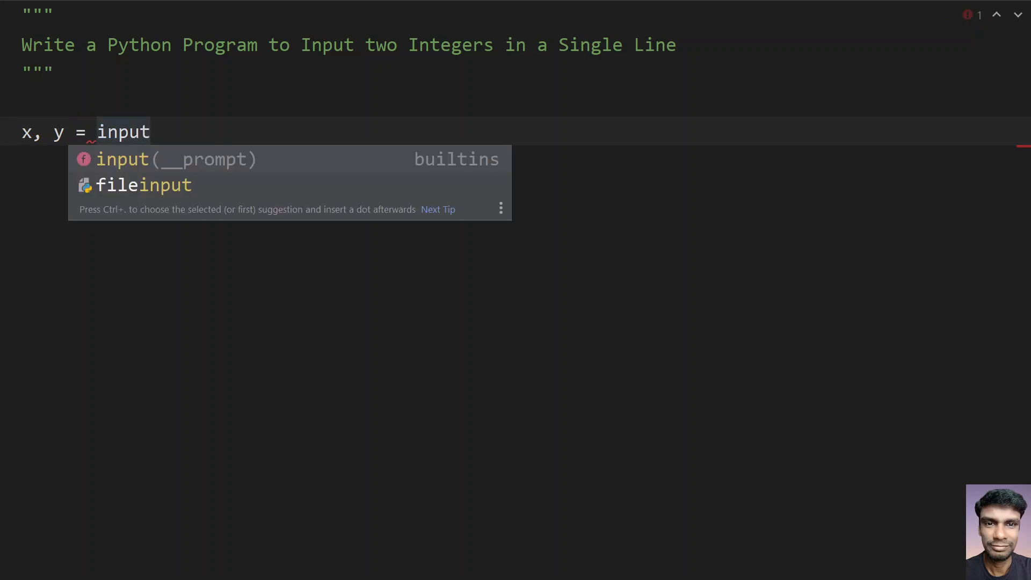
type("()")
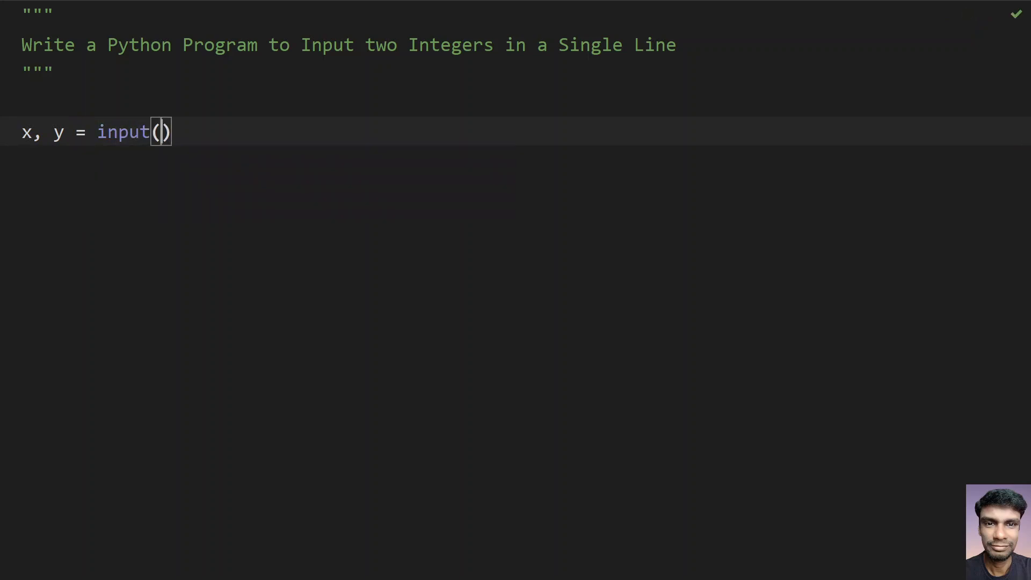
type("\"Enter x and")
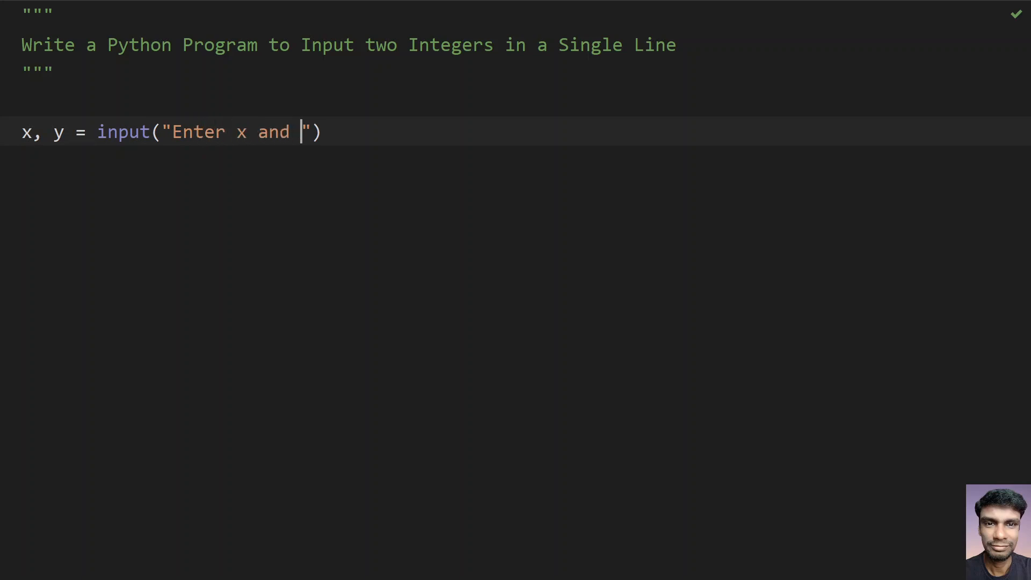
type("y values")
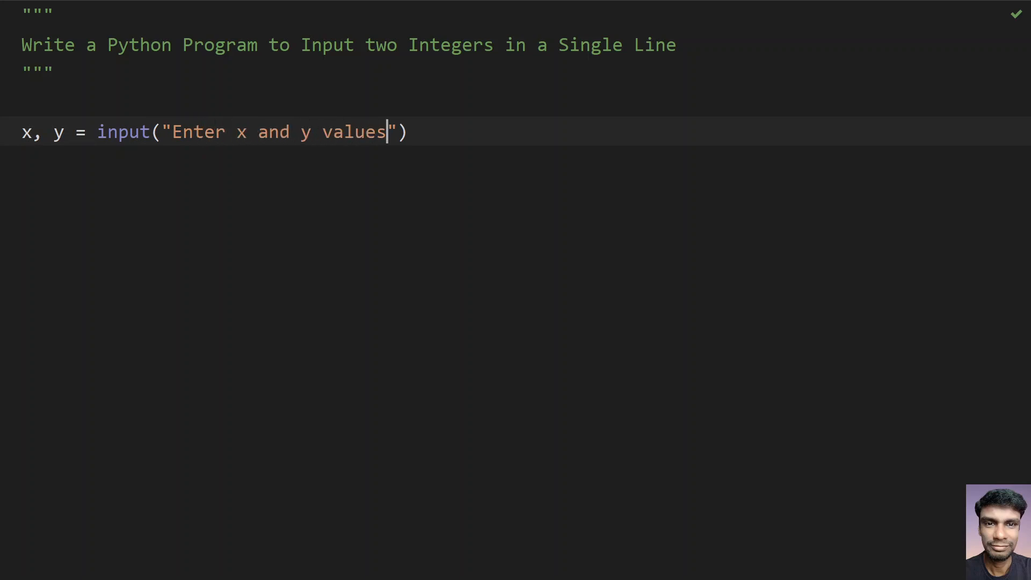
type(":")
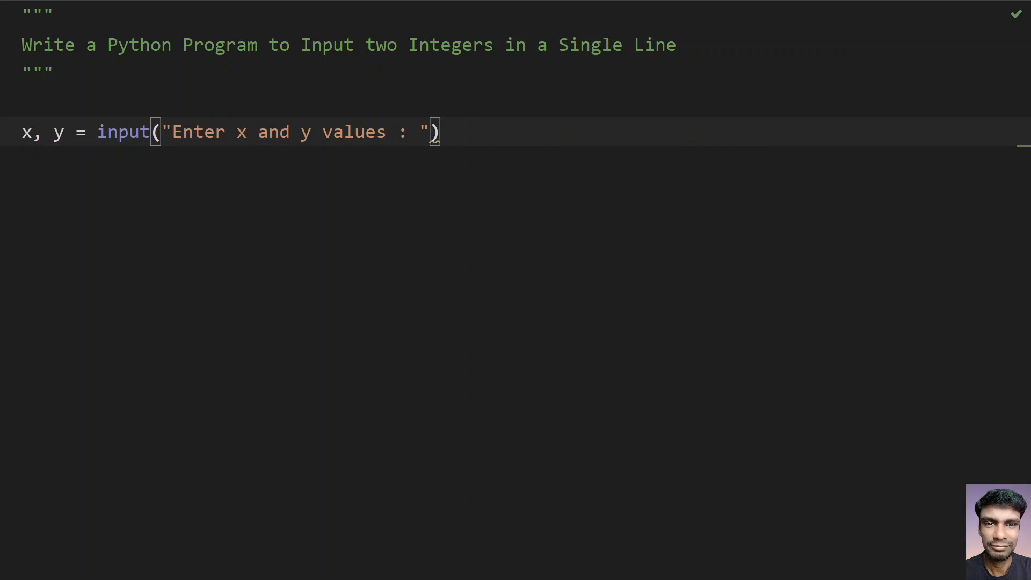
type(".")
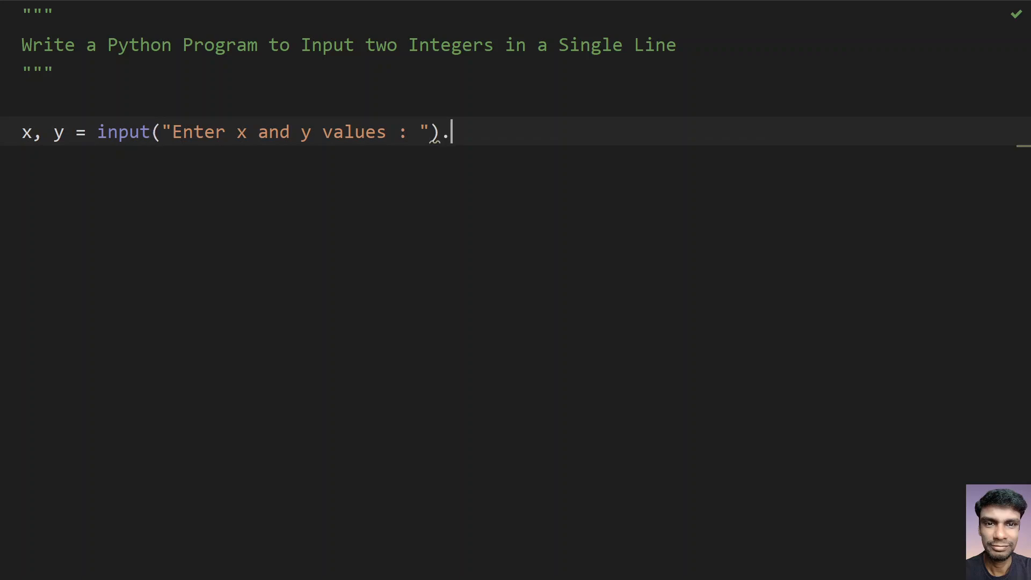
type("split")
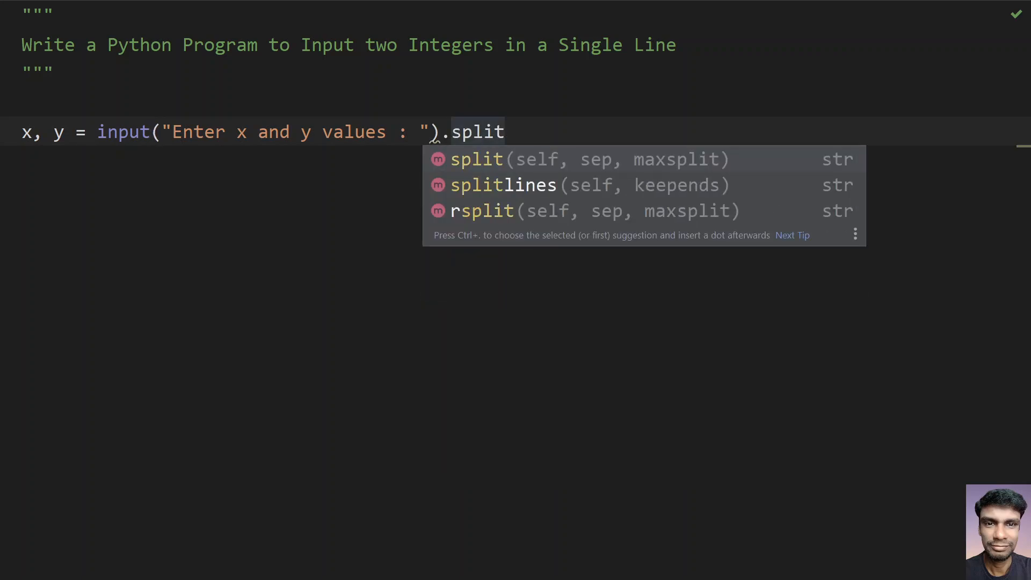
type("()")
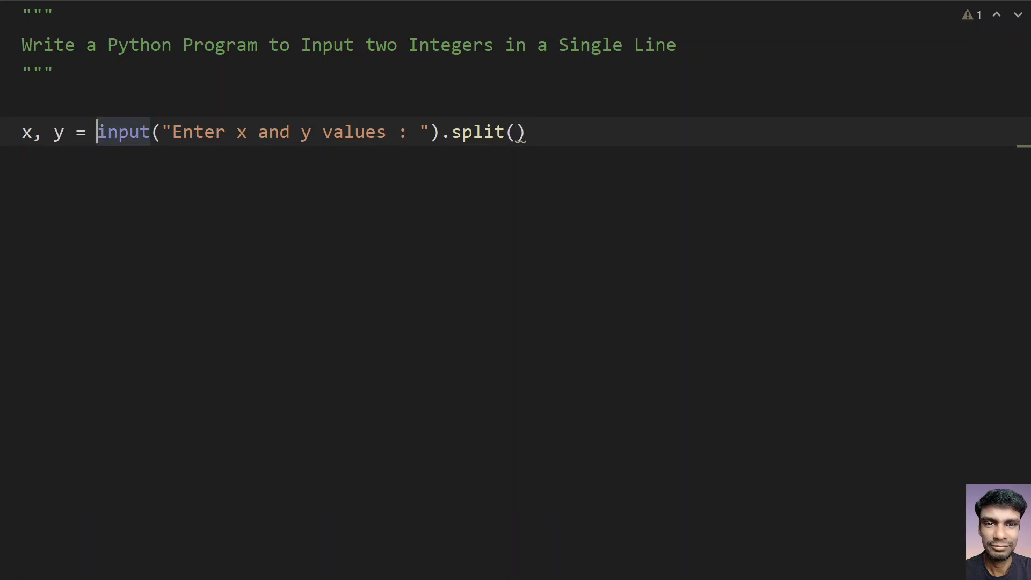
Step: Change the input line to x, y = map(int, input(...).split())
type("map(")
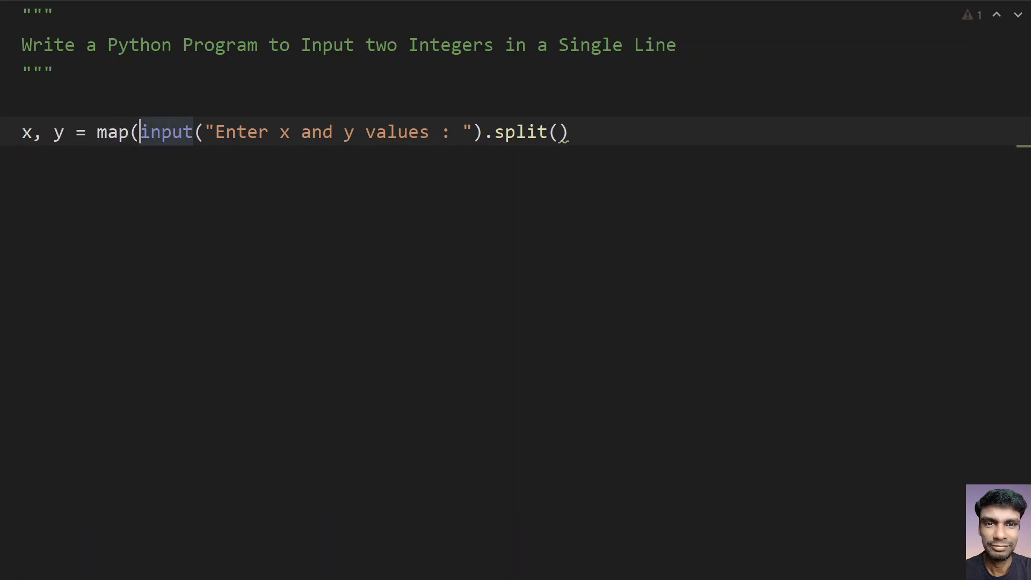
type("int,")
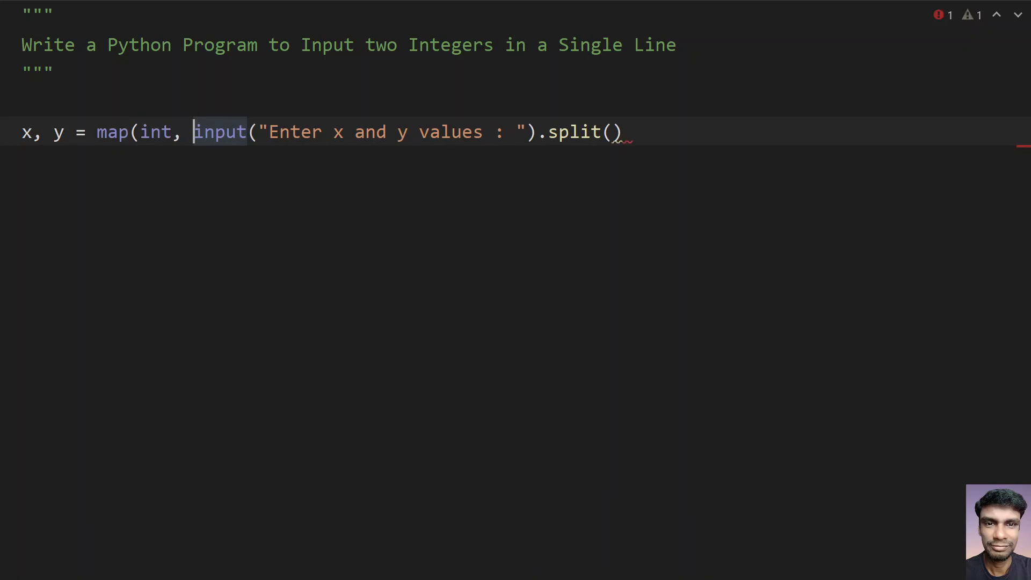
type(")")
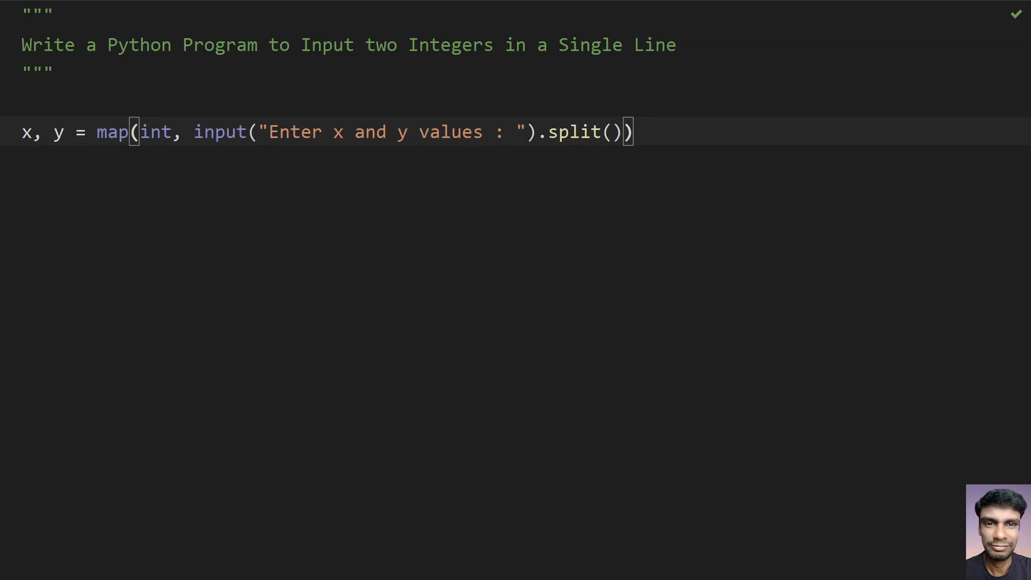
double_click(155, 132)
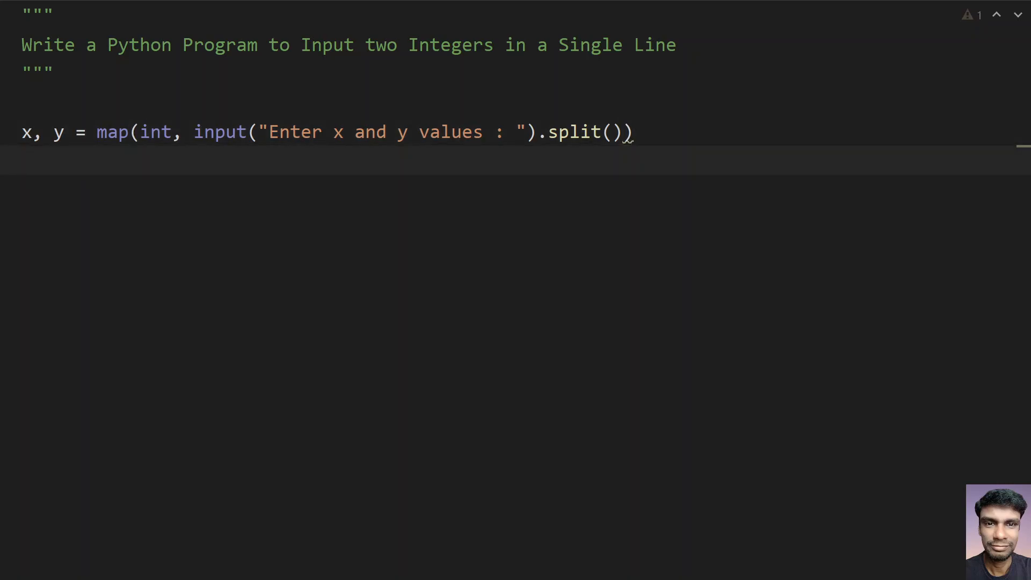
Step: Add the line print(type(x), x)
type("print")
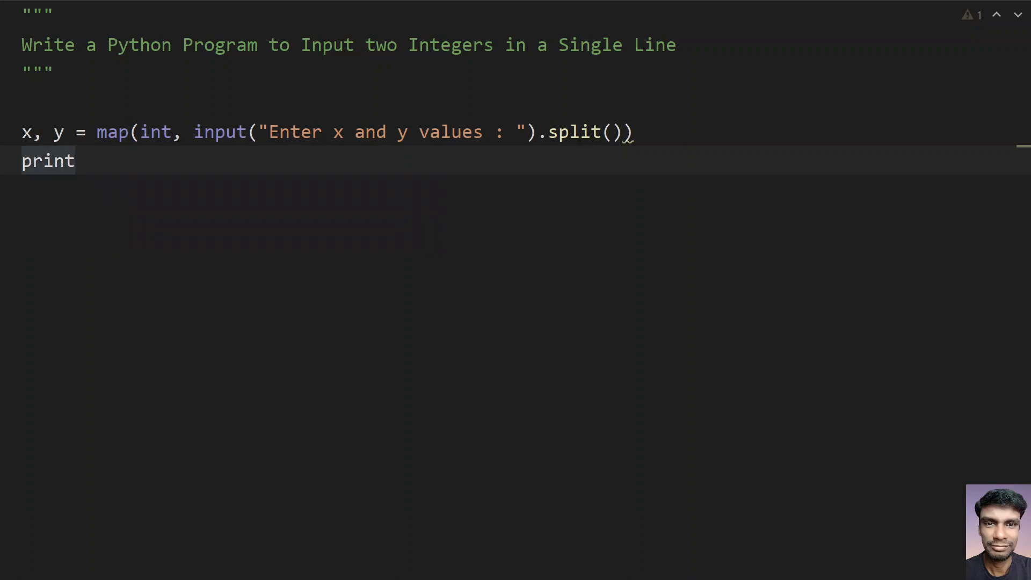
type("()")
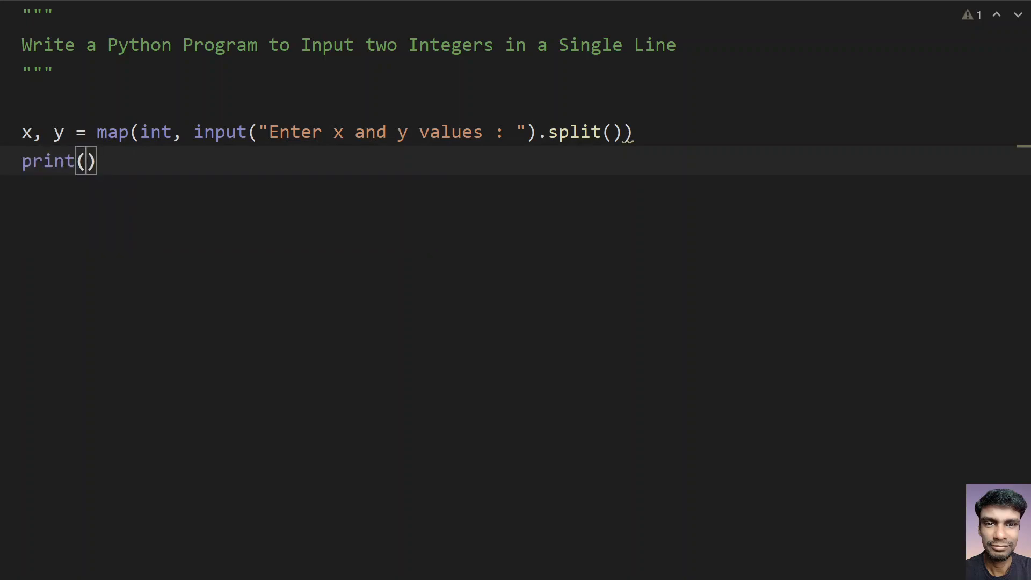
type("type(x")
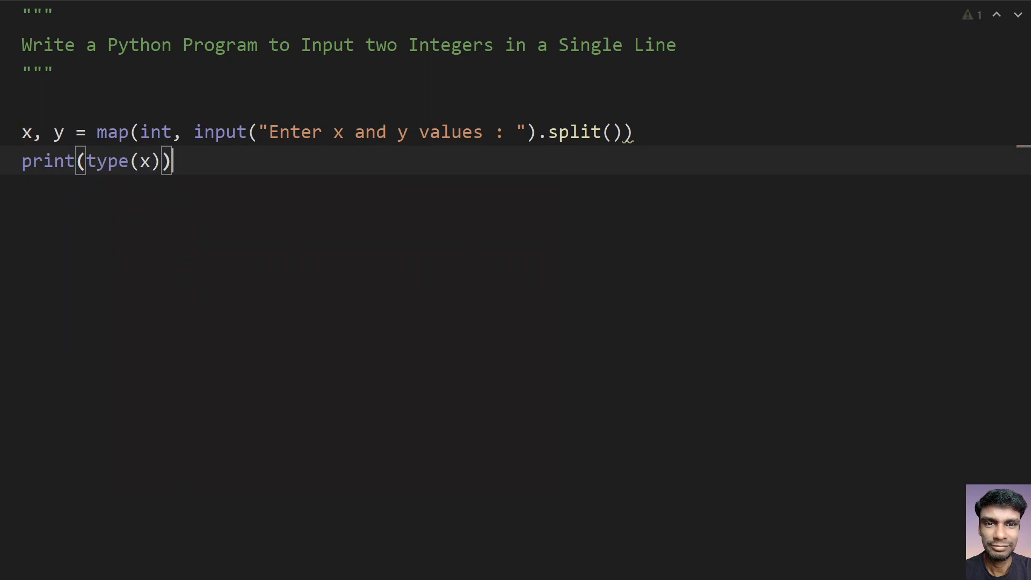
type(", x")
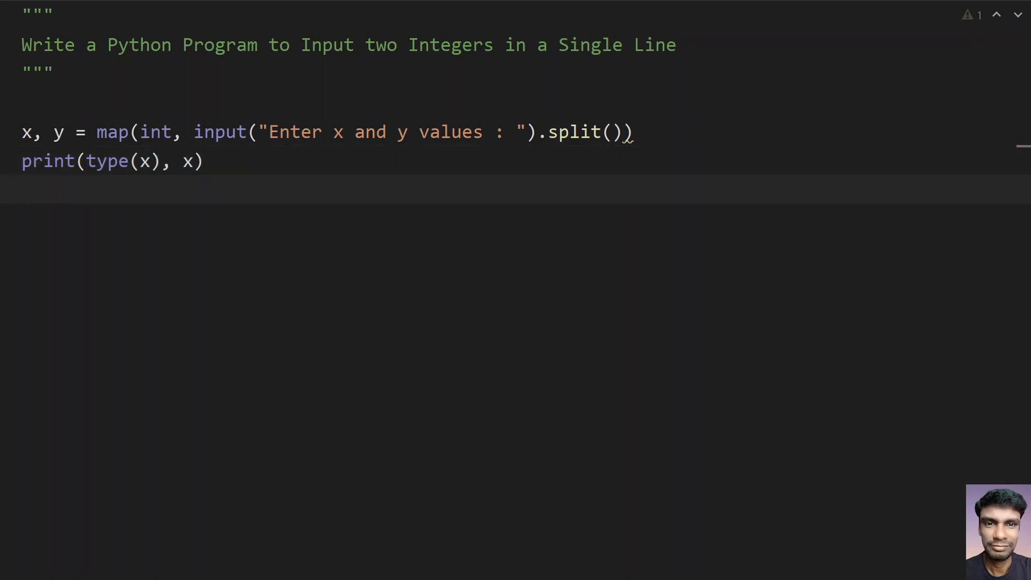
Step: Add the line print(type(y), y)
type("print(")
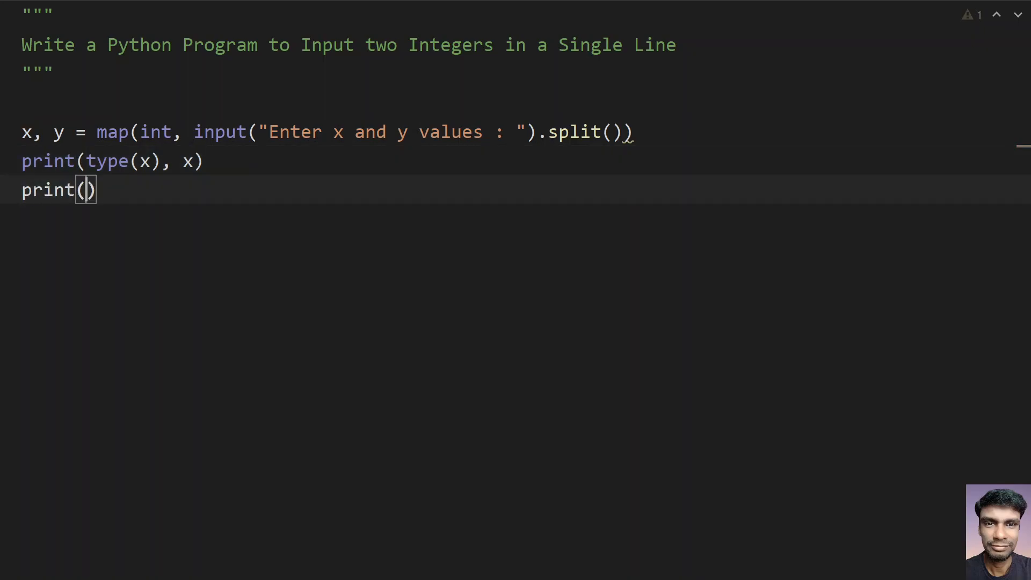
type("type(")
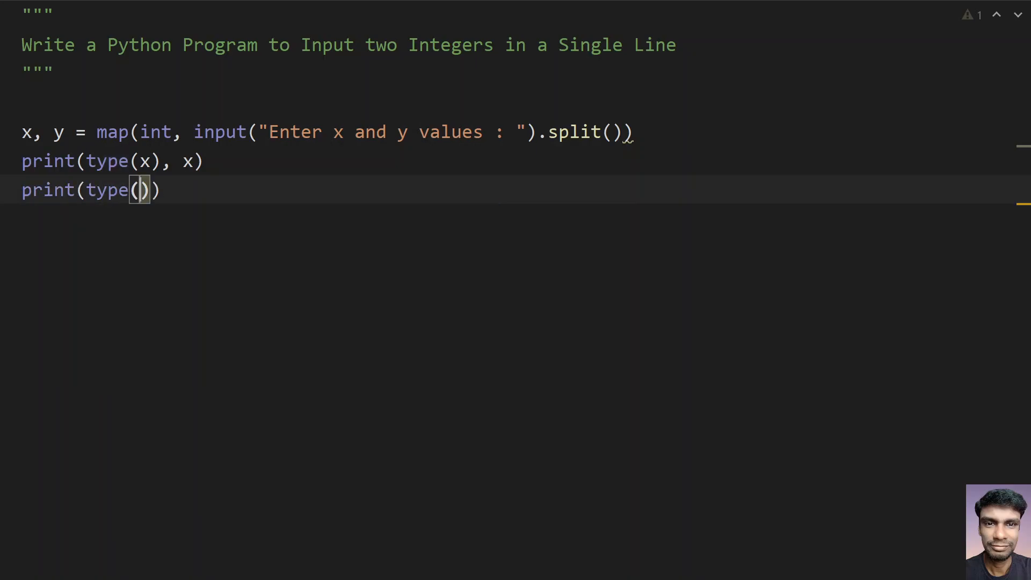
type("y")
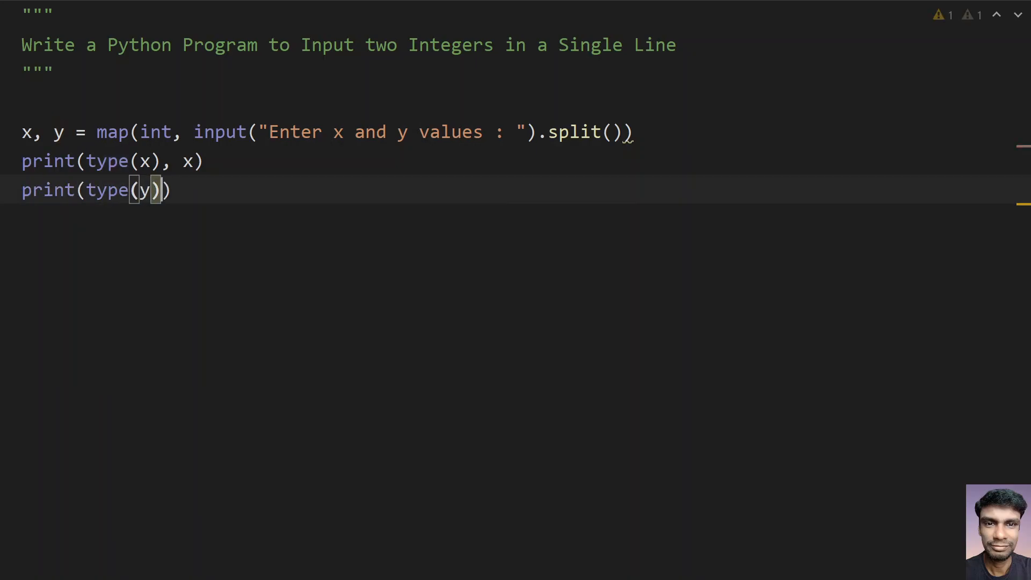
type(", y")
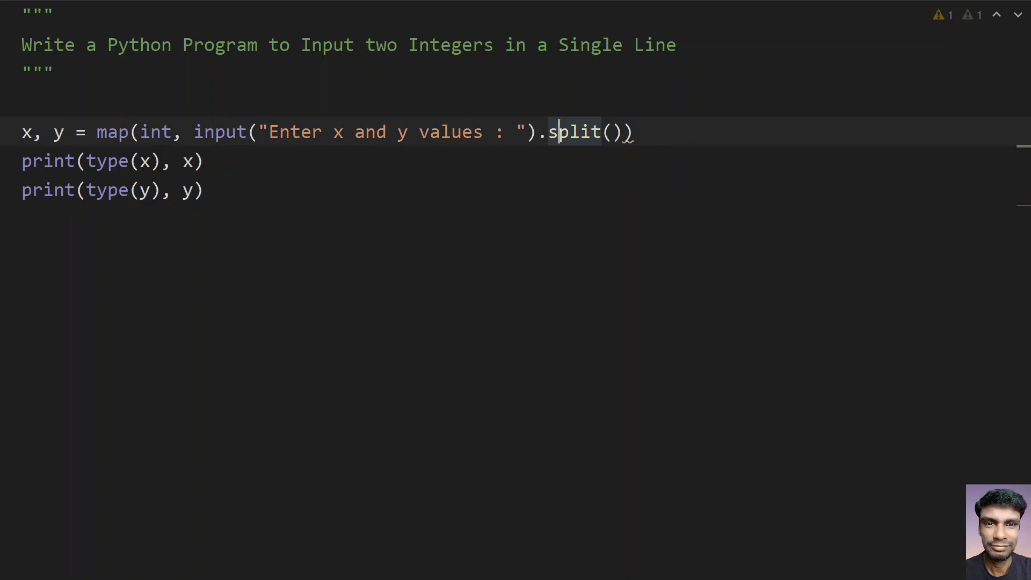
Step: Run 'main' with input 4 55 and highlight the printed values 4 and 55
right_click(570, 132)
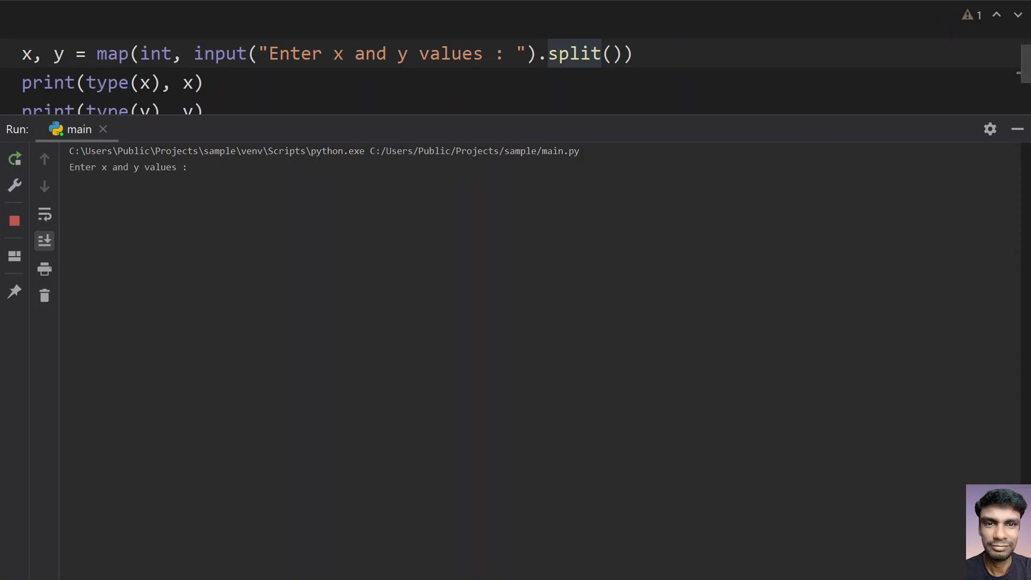
type("4 55")
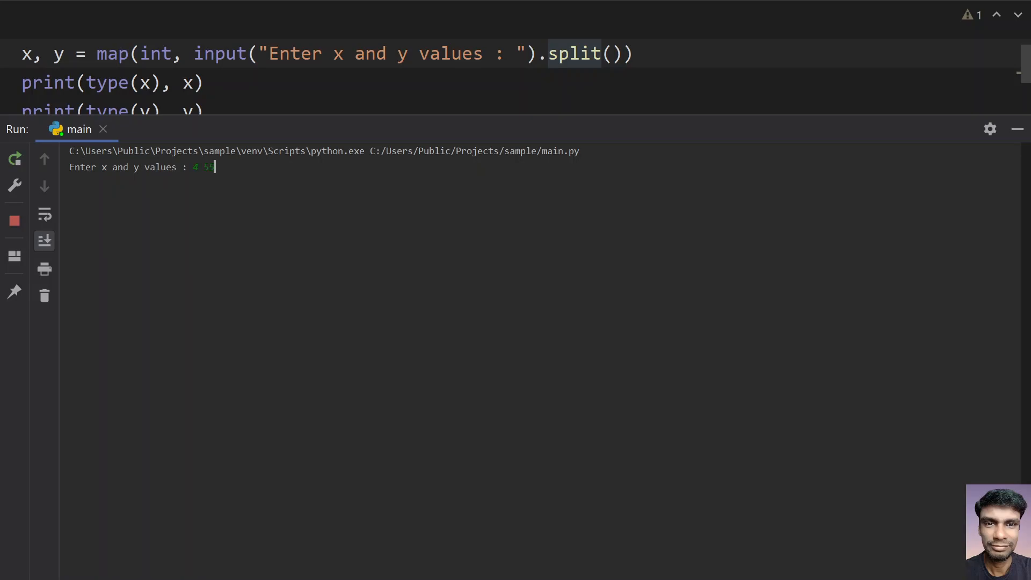
key("Enter")
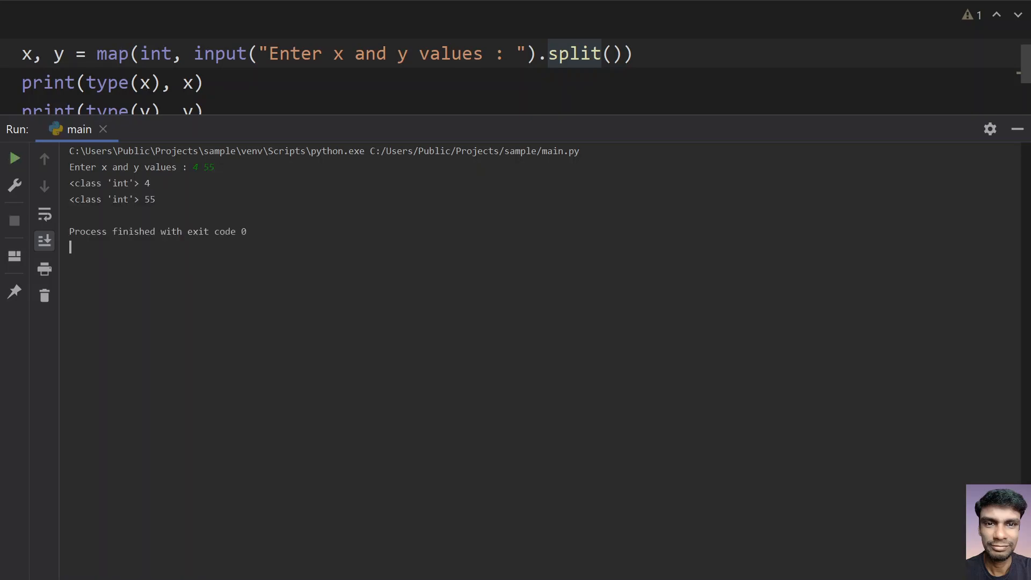
double_click(120, 183)
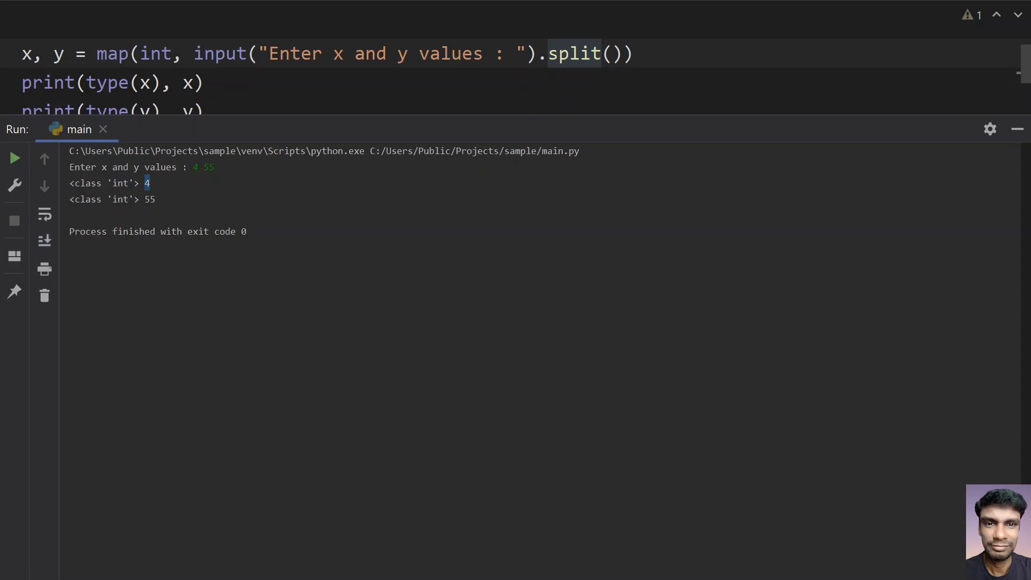
double_click(121, 199)
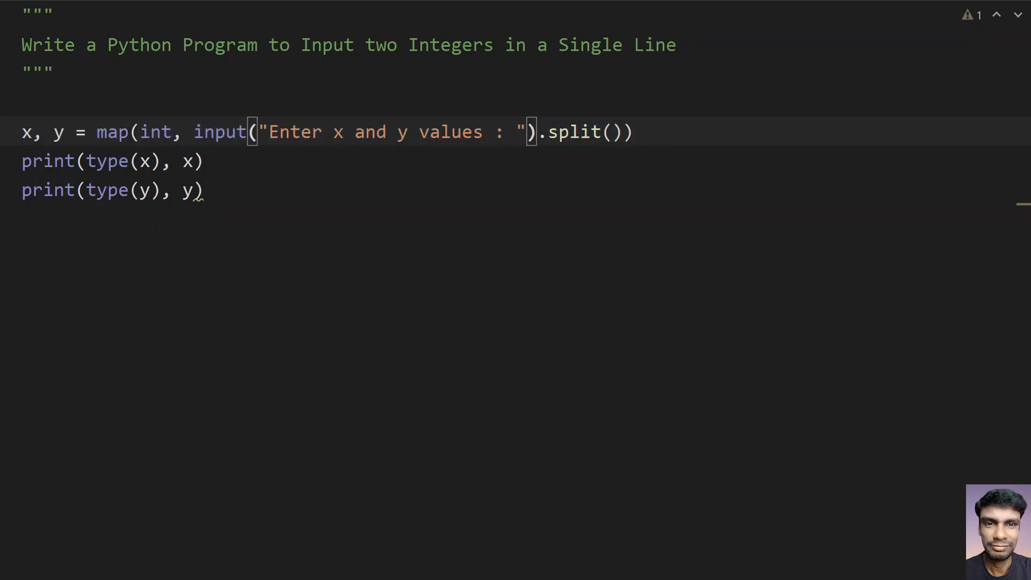
Step: Pass "," as the separator argument to split()
type("\"\"")
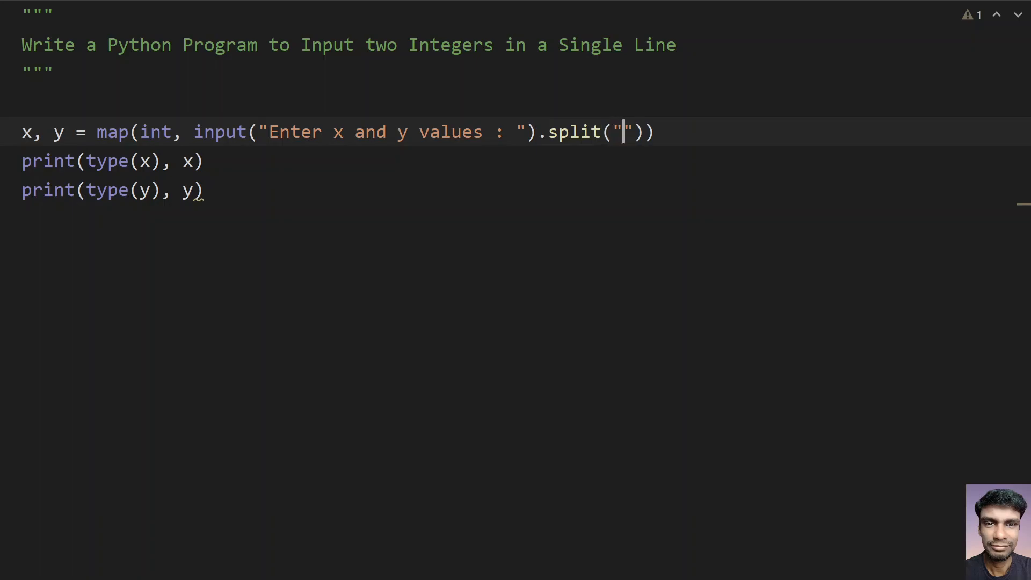
type(",")
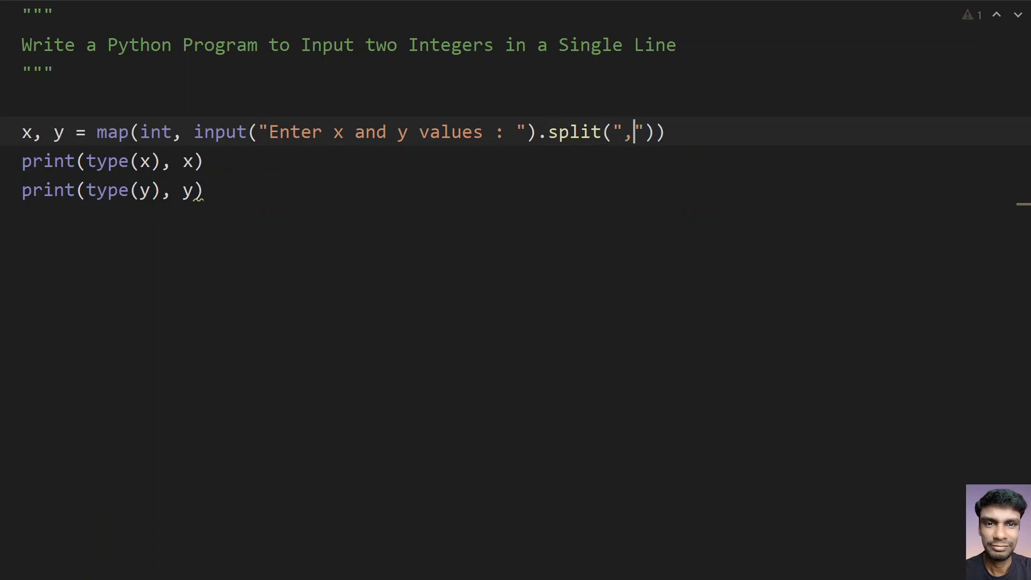
right_click(198, 191)
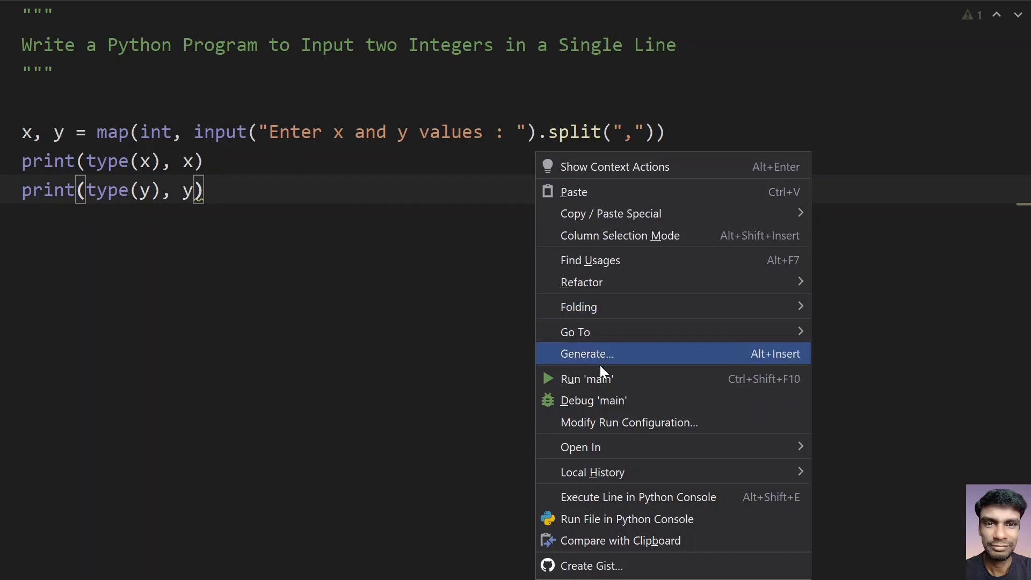
Step: Run 'main' with comma-separated input 45, 89 and highlight a printed integer
left_click(588, 378)
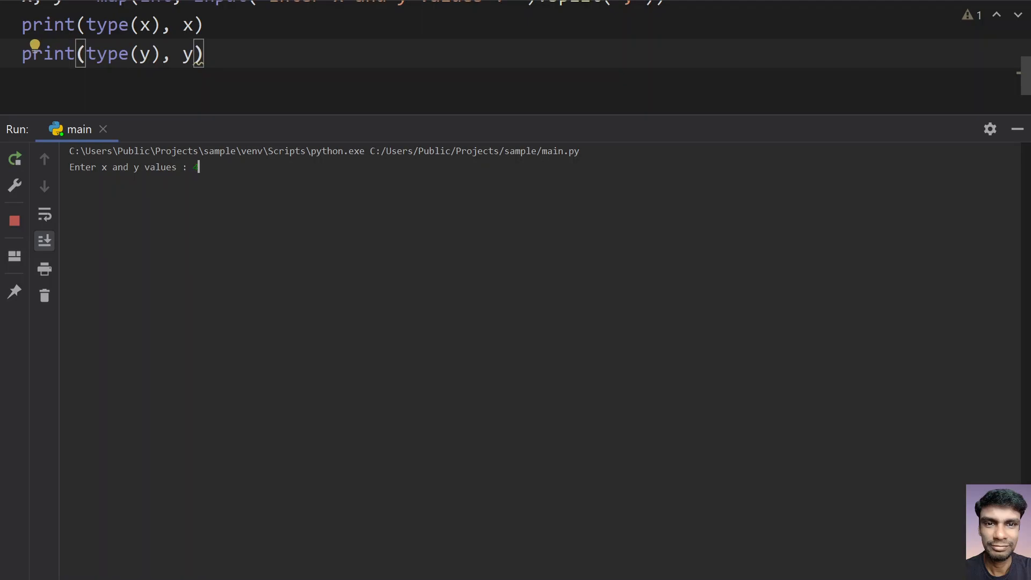
type("5, 85")
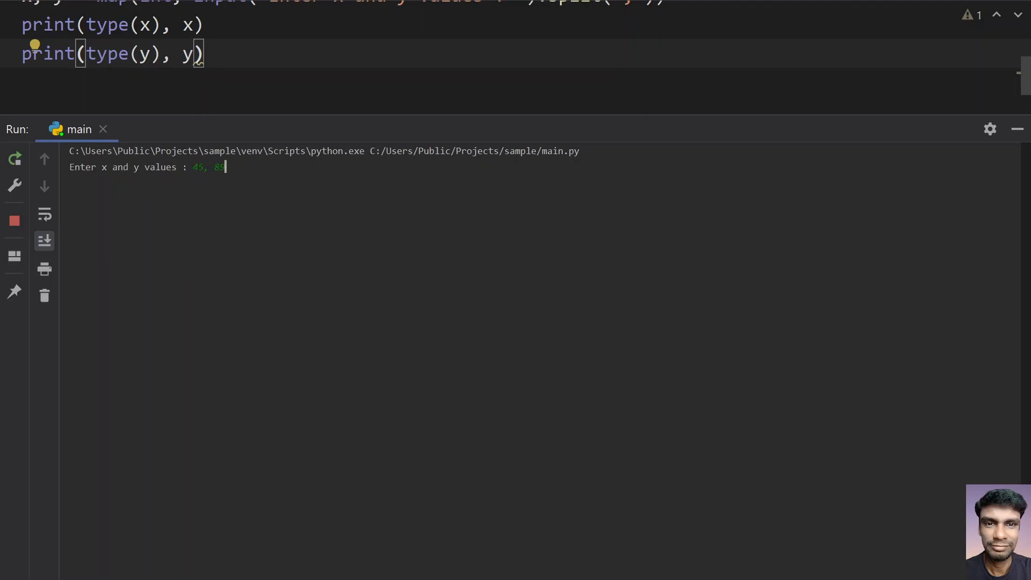
key("Enter")
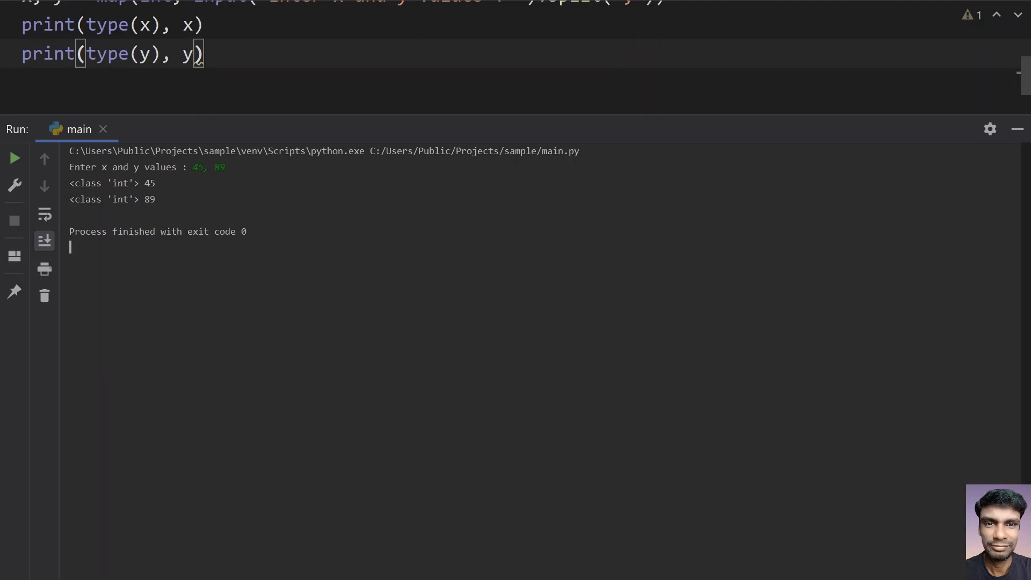
double_click(149, 183)
type("(")
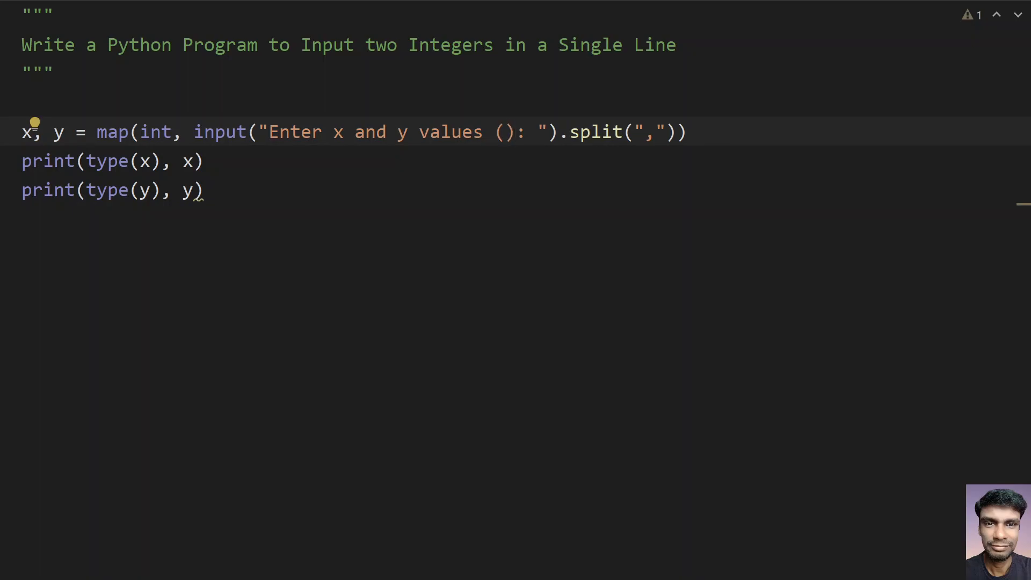
Step: Add '(separated by comma)' to the input prompt and correct the spelling of 'separated'
type("see")
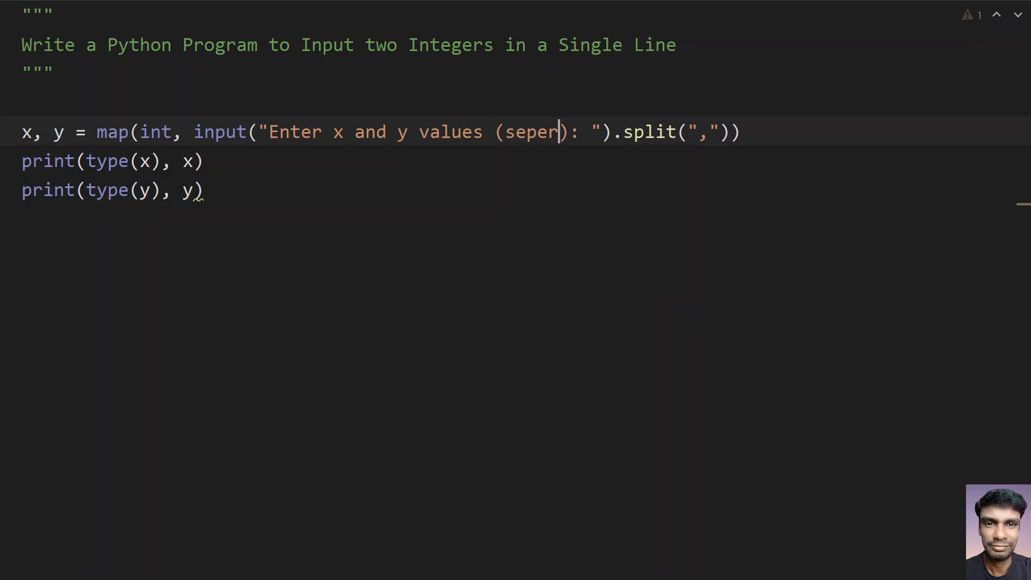
type("ated by co")
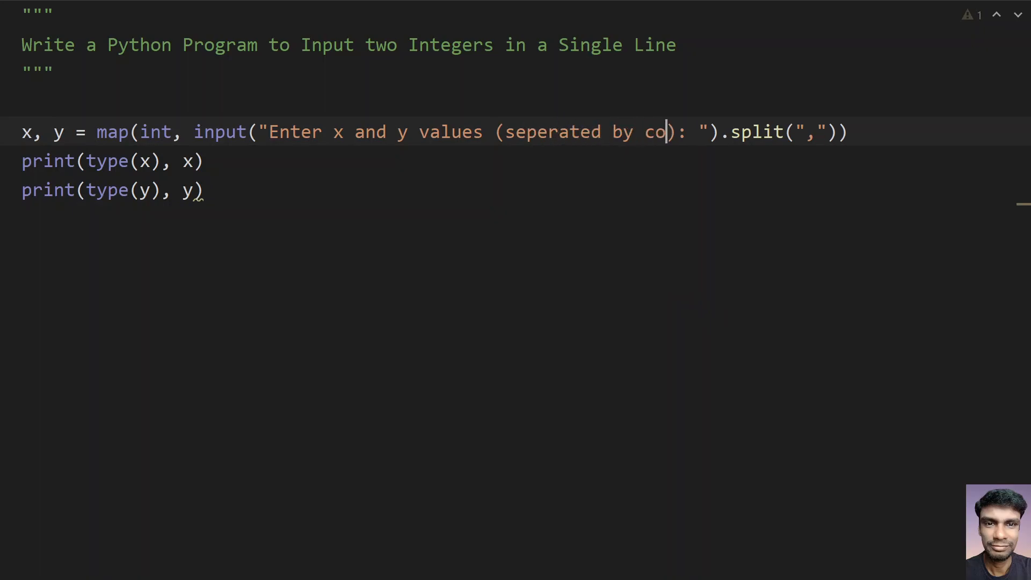
type("mma")
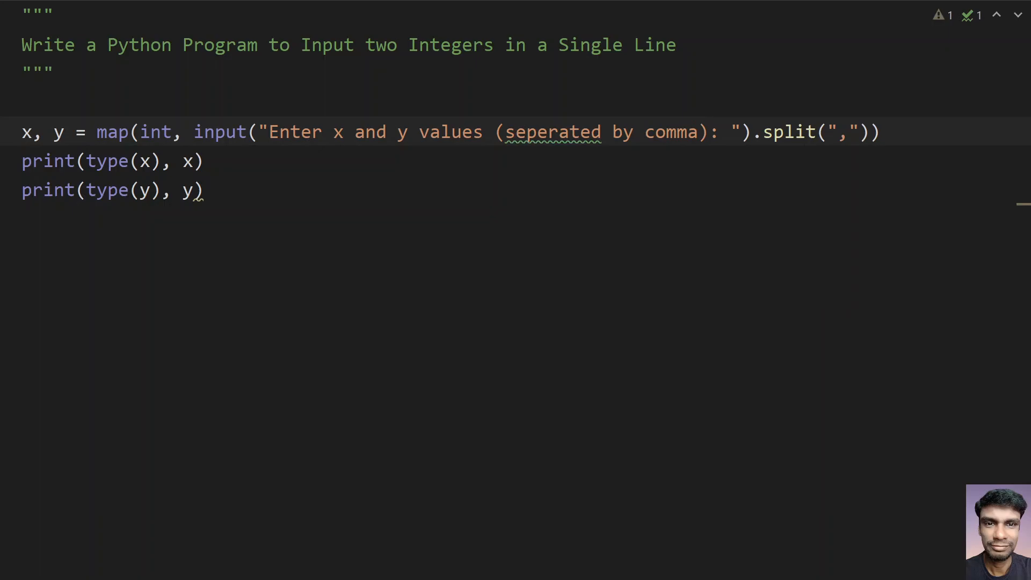
left_click(548, 132)
type("a")
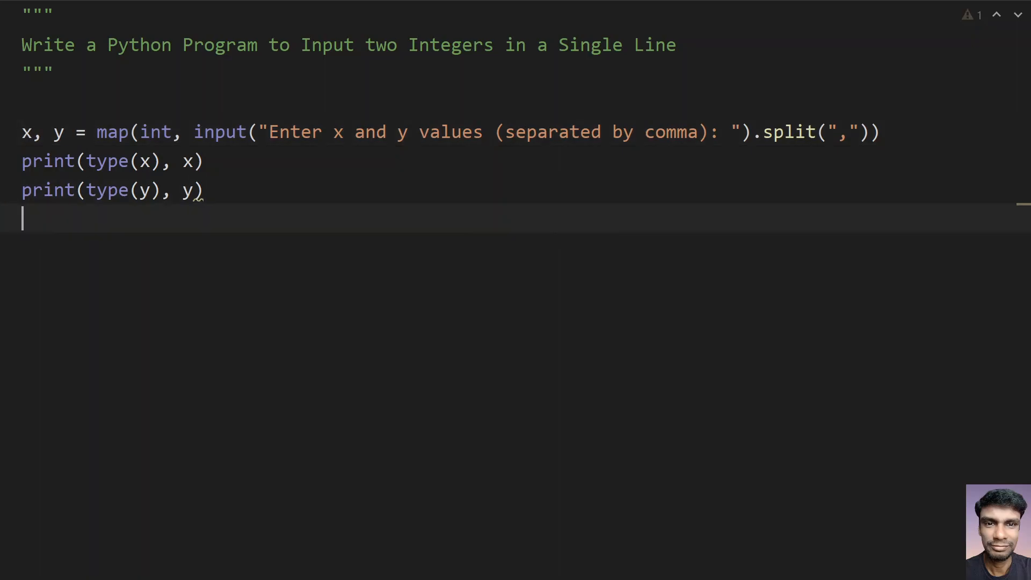
Step: Change the prompt to '(separated by space)' and remove the "," argument from split()
double_click(671, 132)
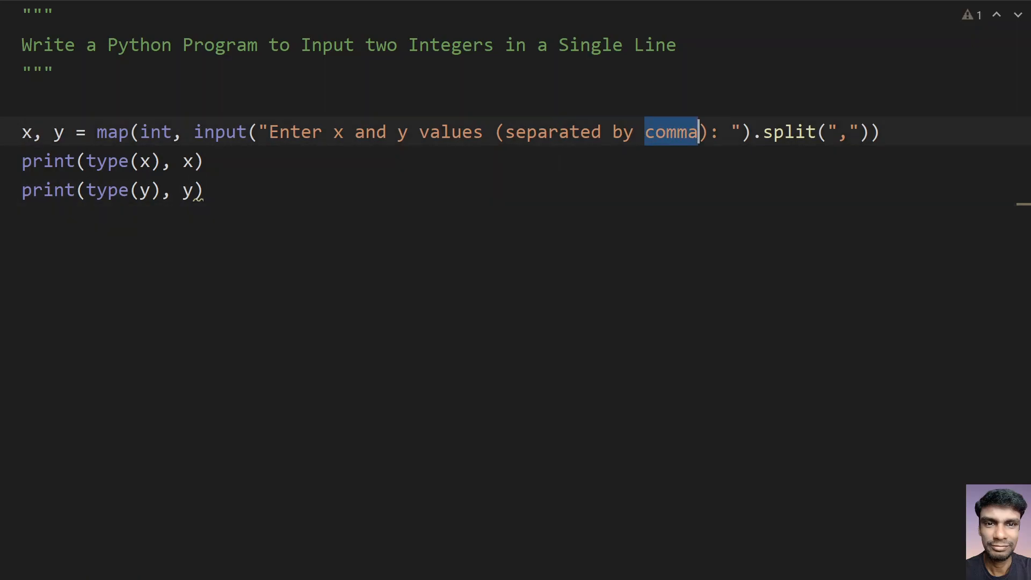
type("space")
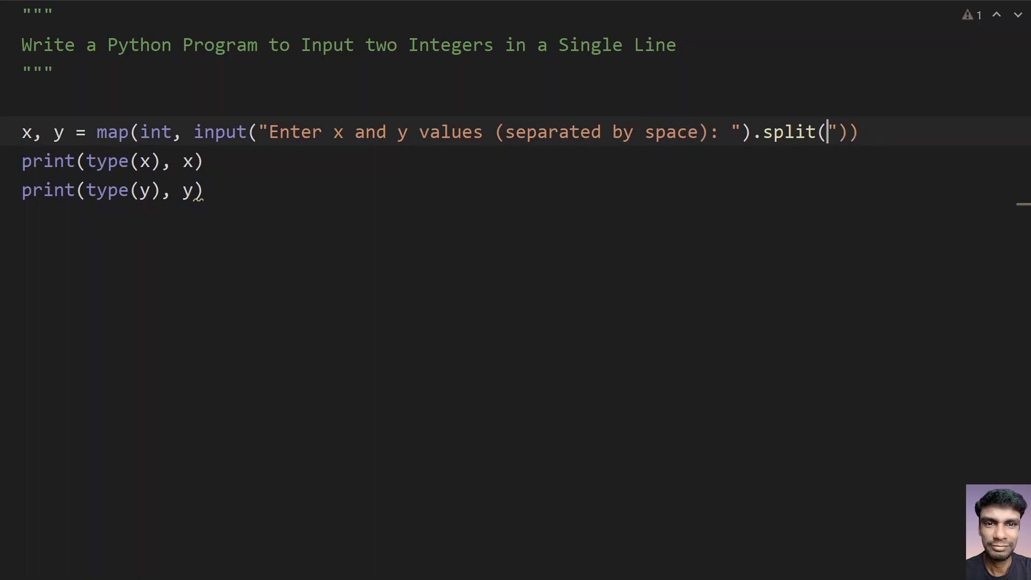
key("Backspace")
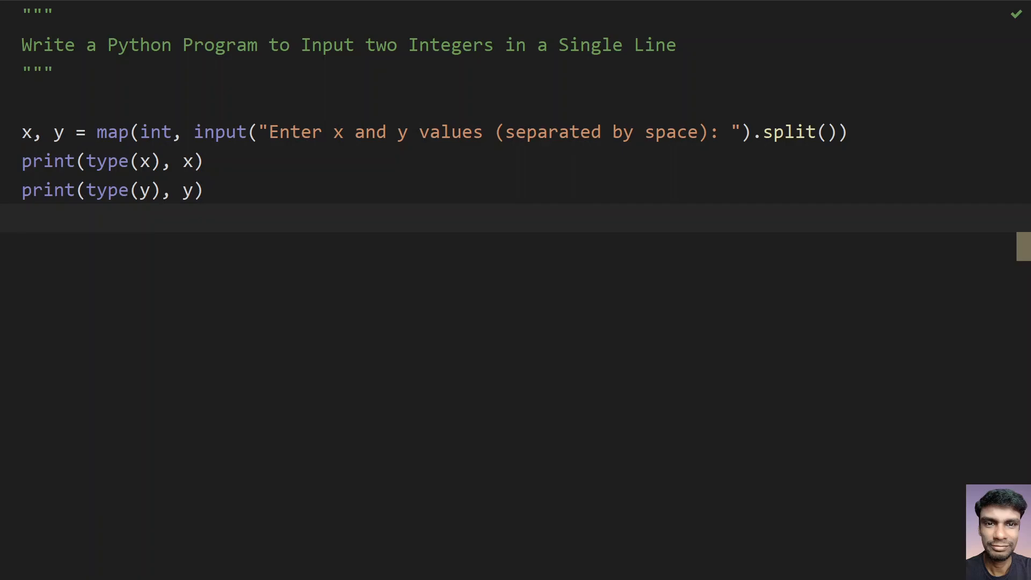
key("Enter")
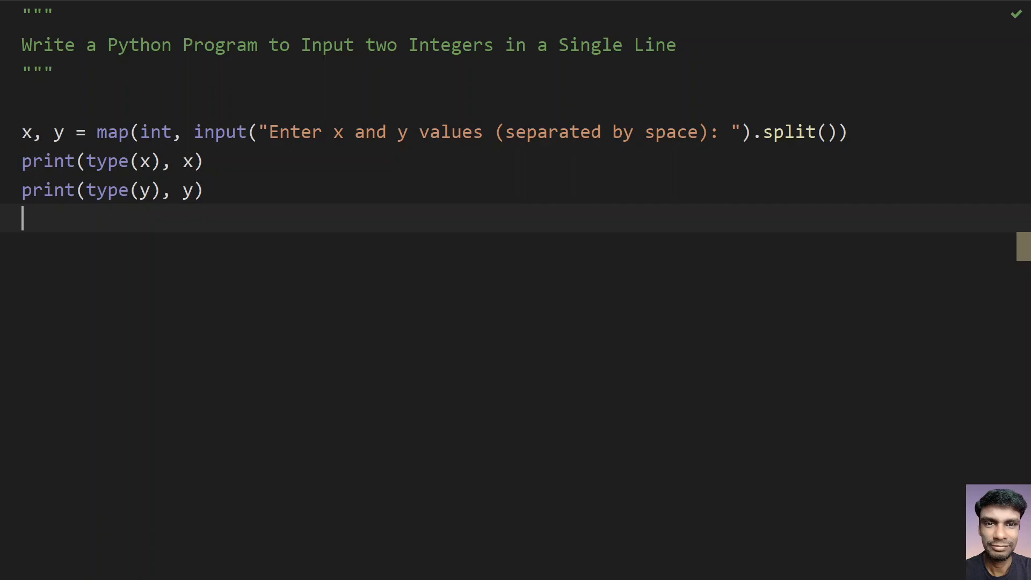